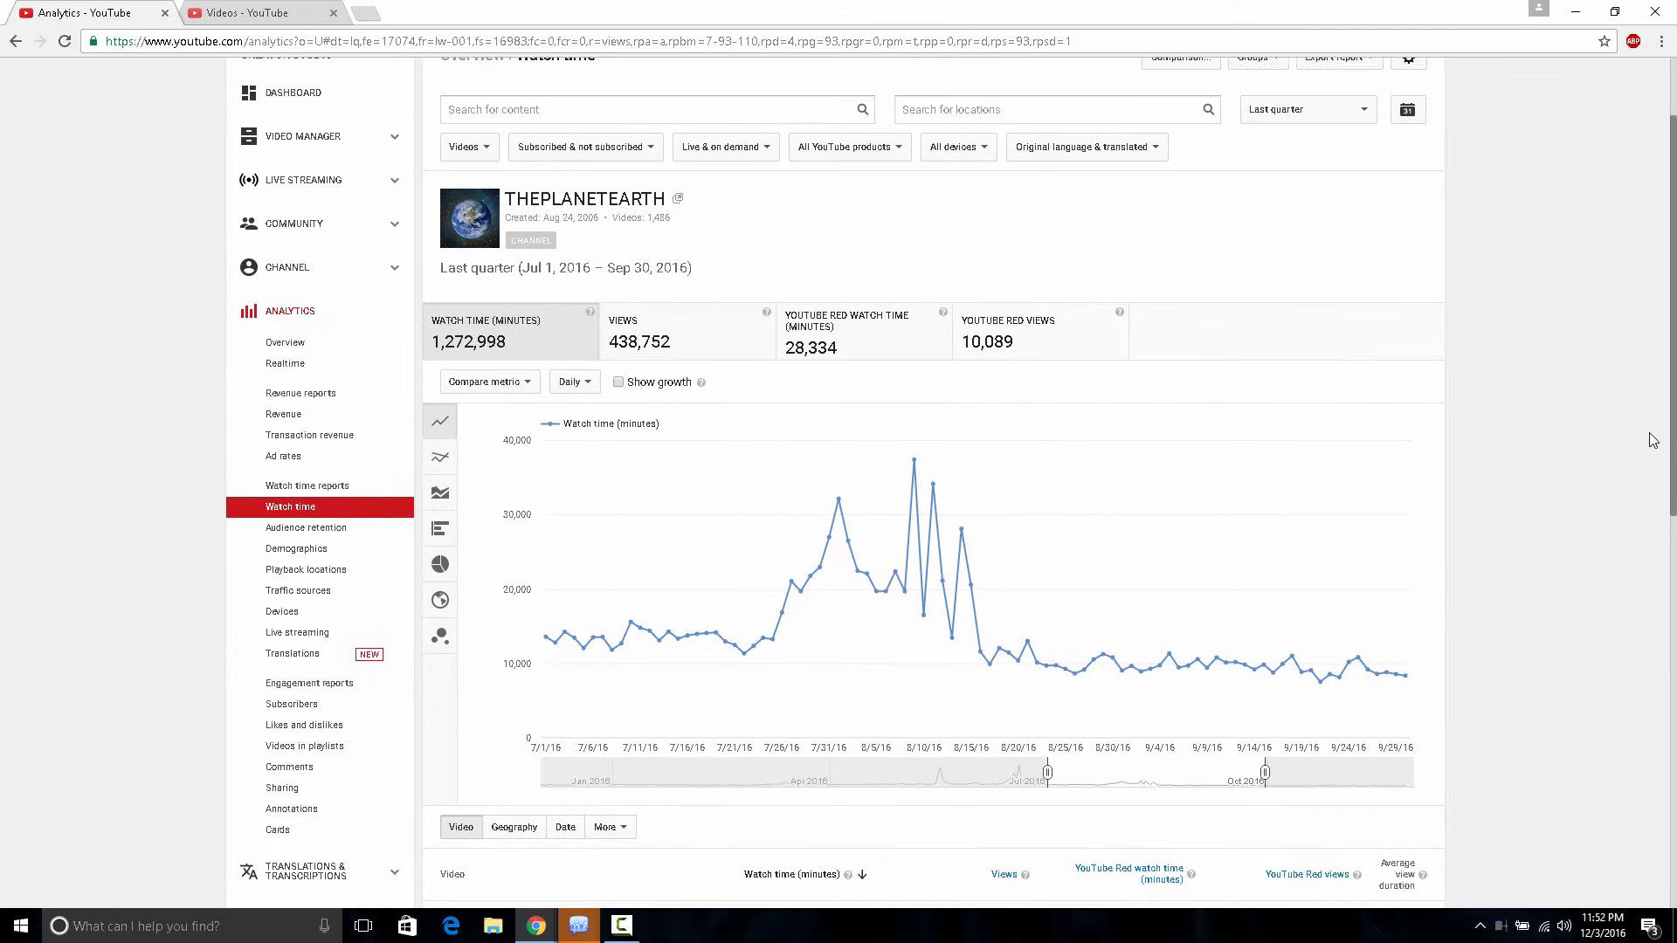
Step: Show the Videos list of 1,485 uploads with each video's view counts and likes
scroll(down, 3)
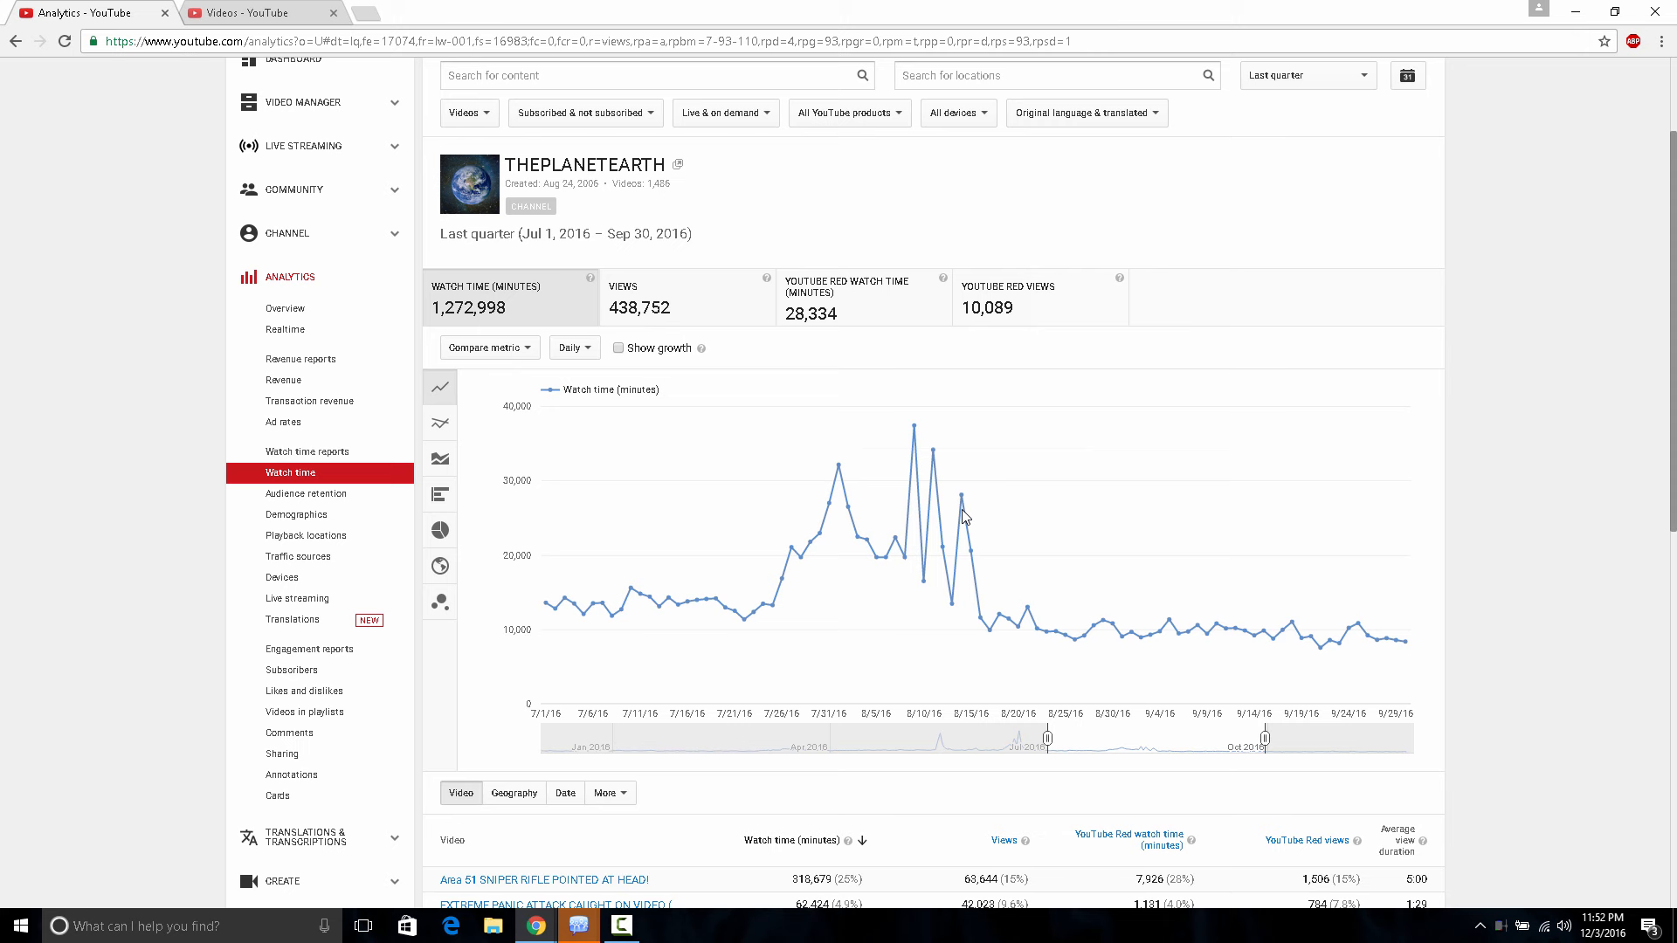
mouse_move(963, 503)
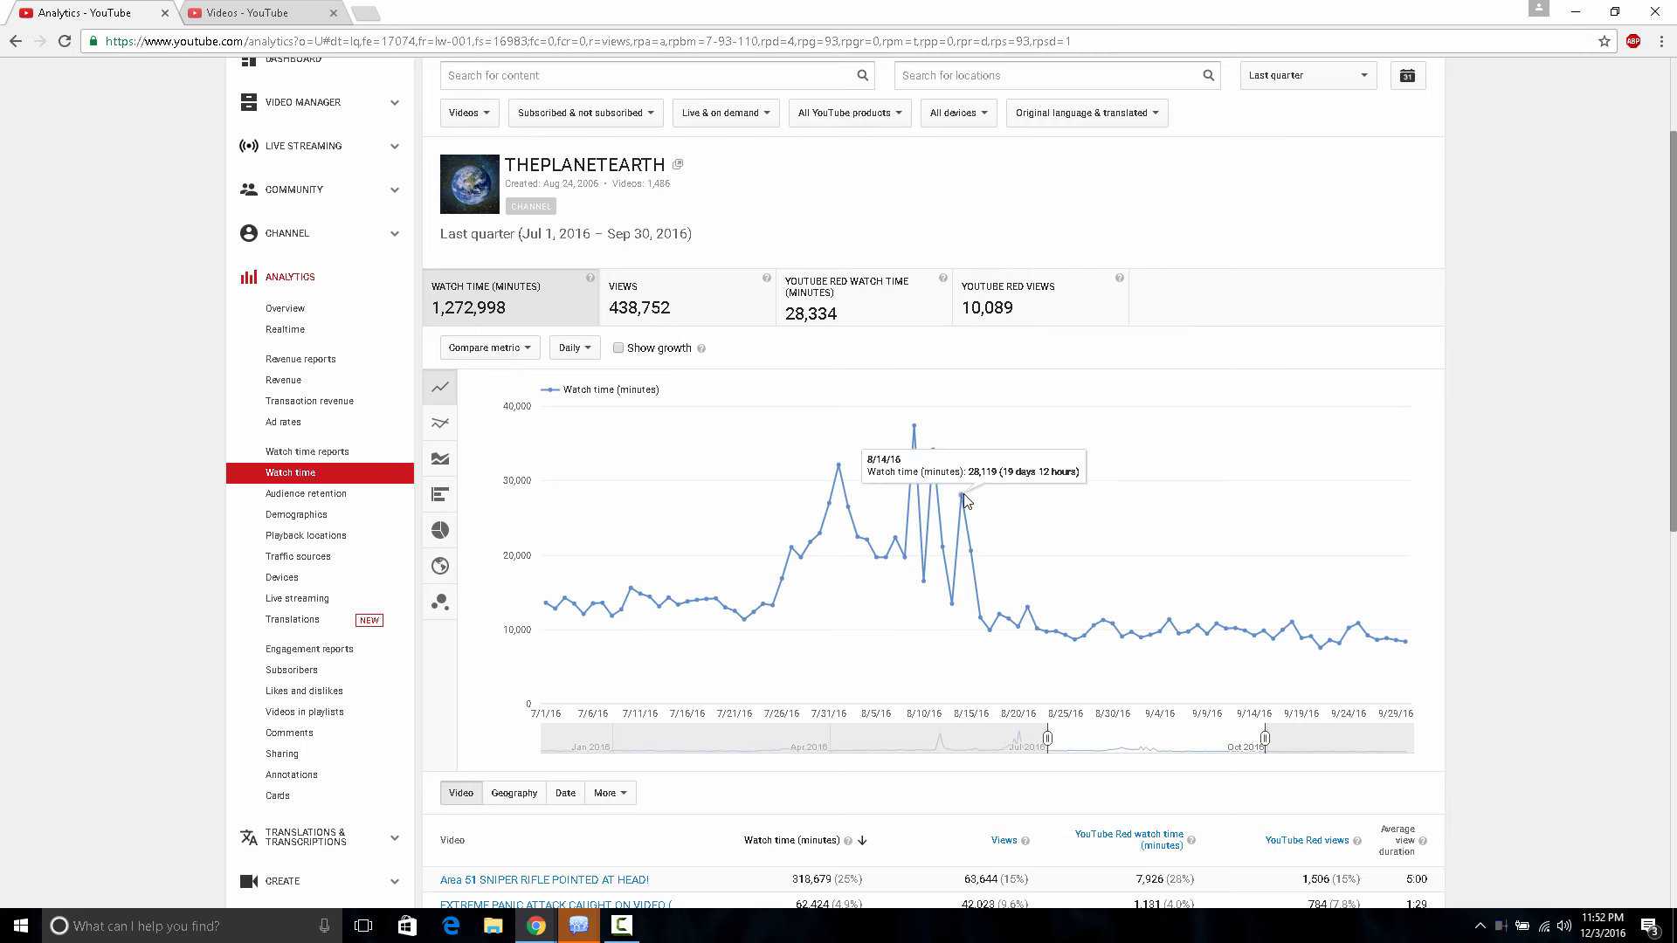
mouse_move(973, 504)
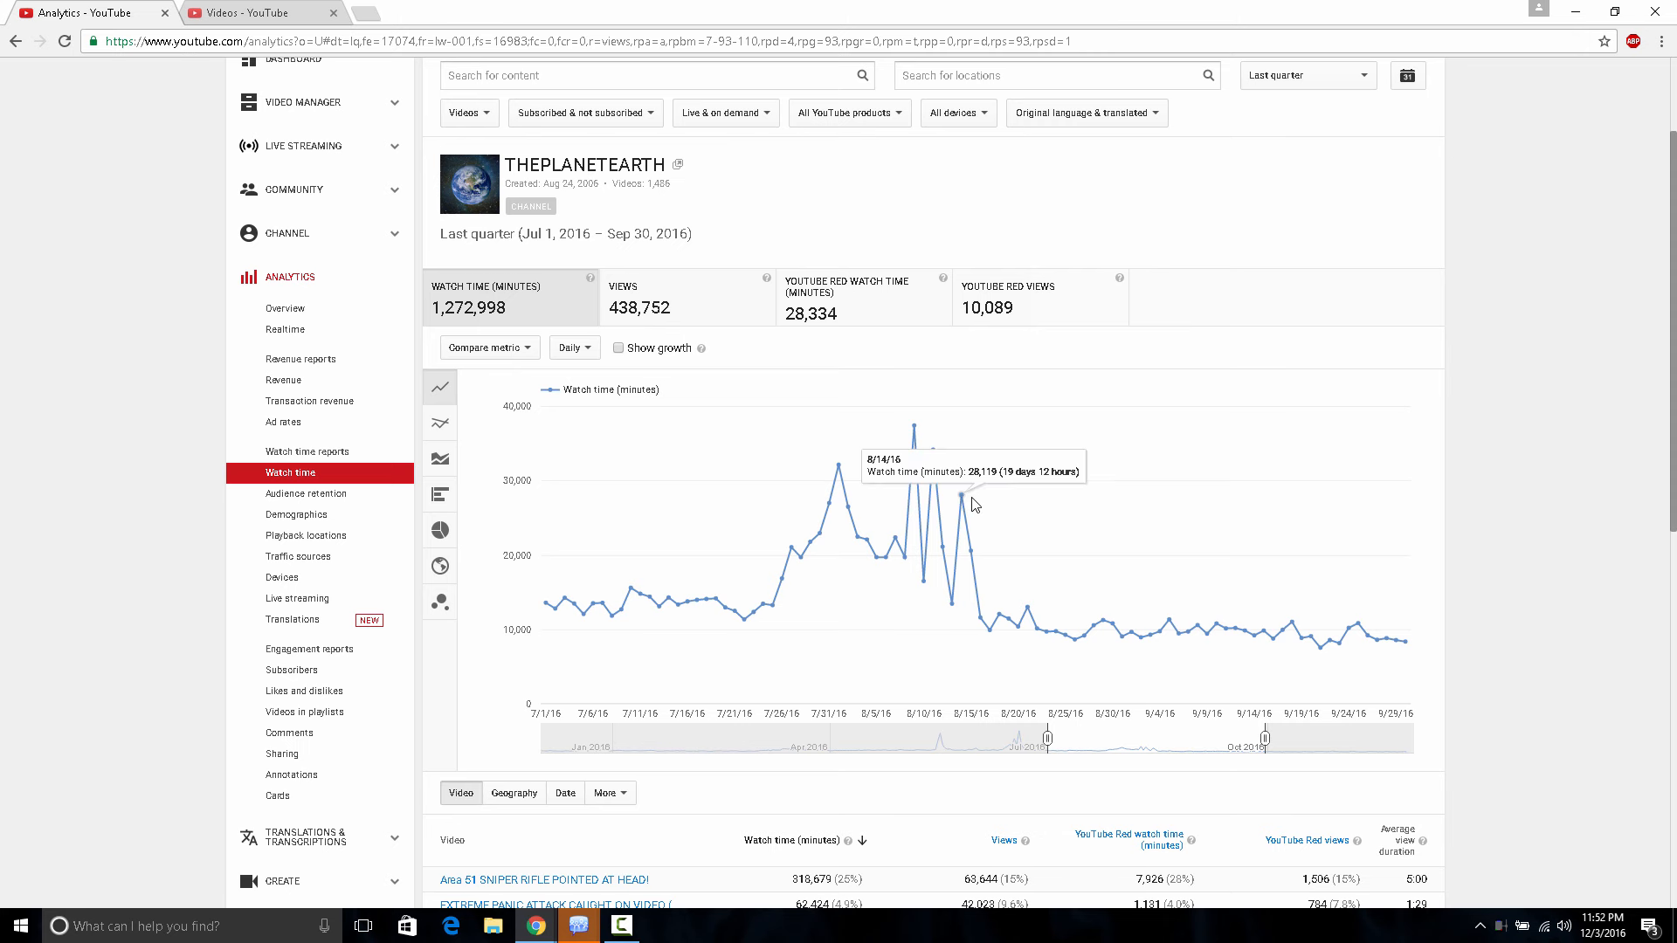
mouse_move(995, 640)
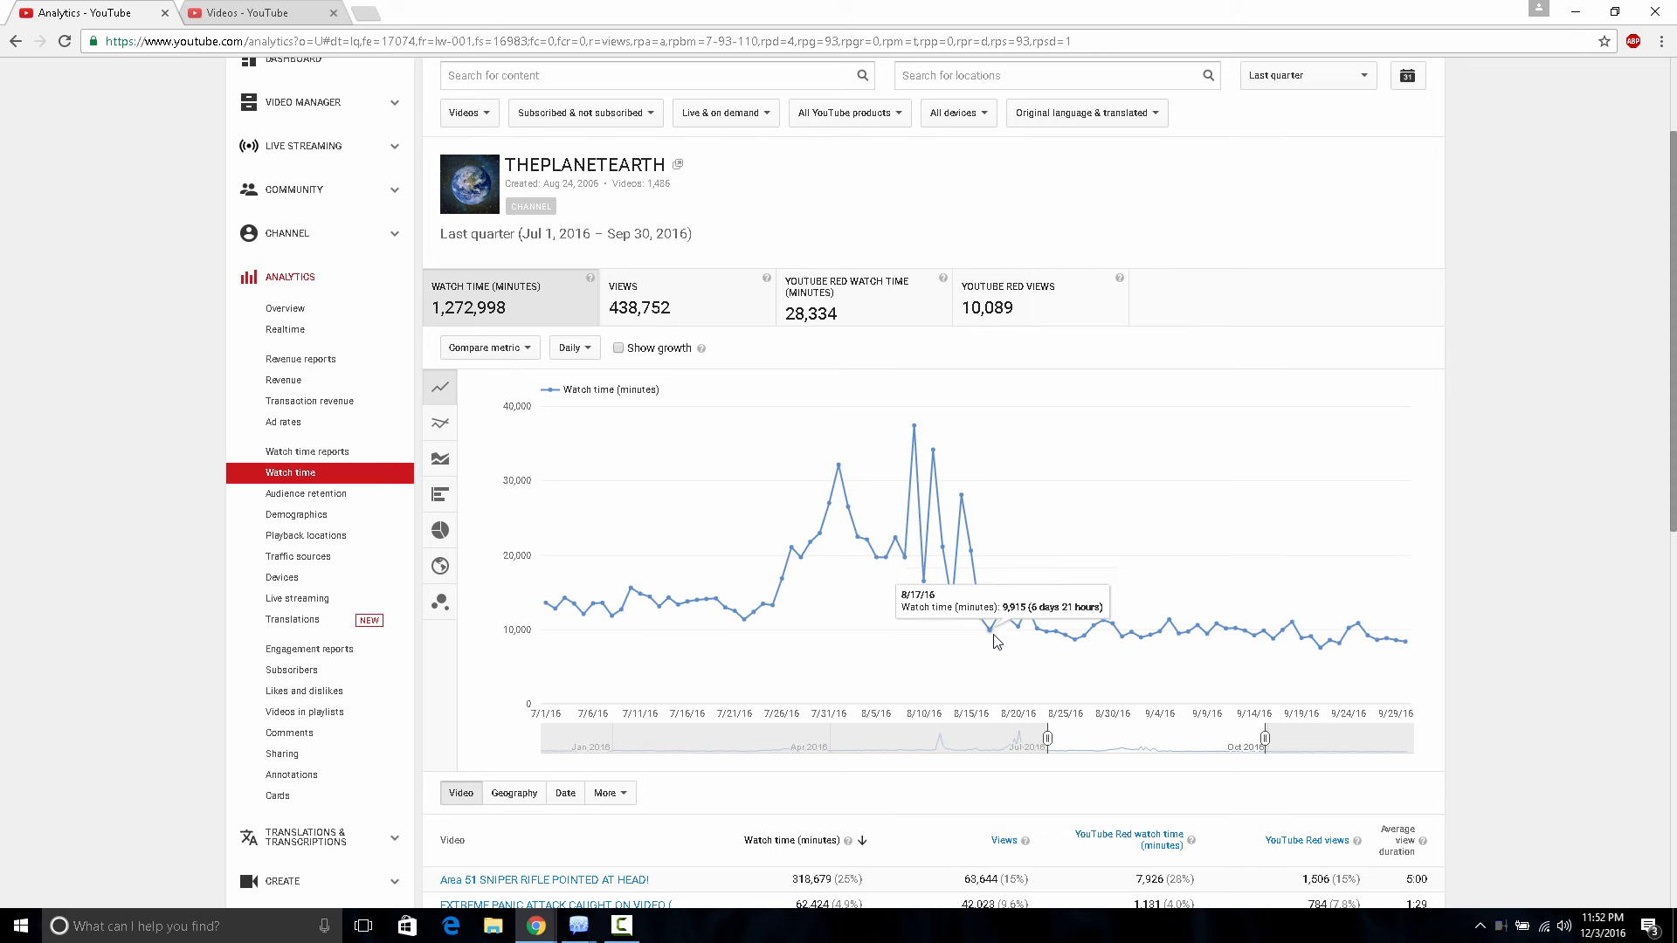
mouse_move(1412, 549)
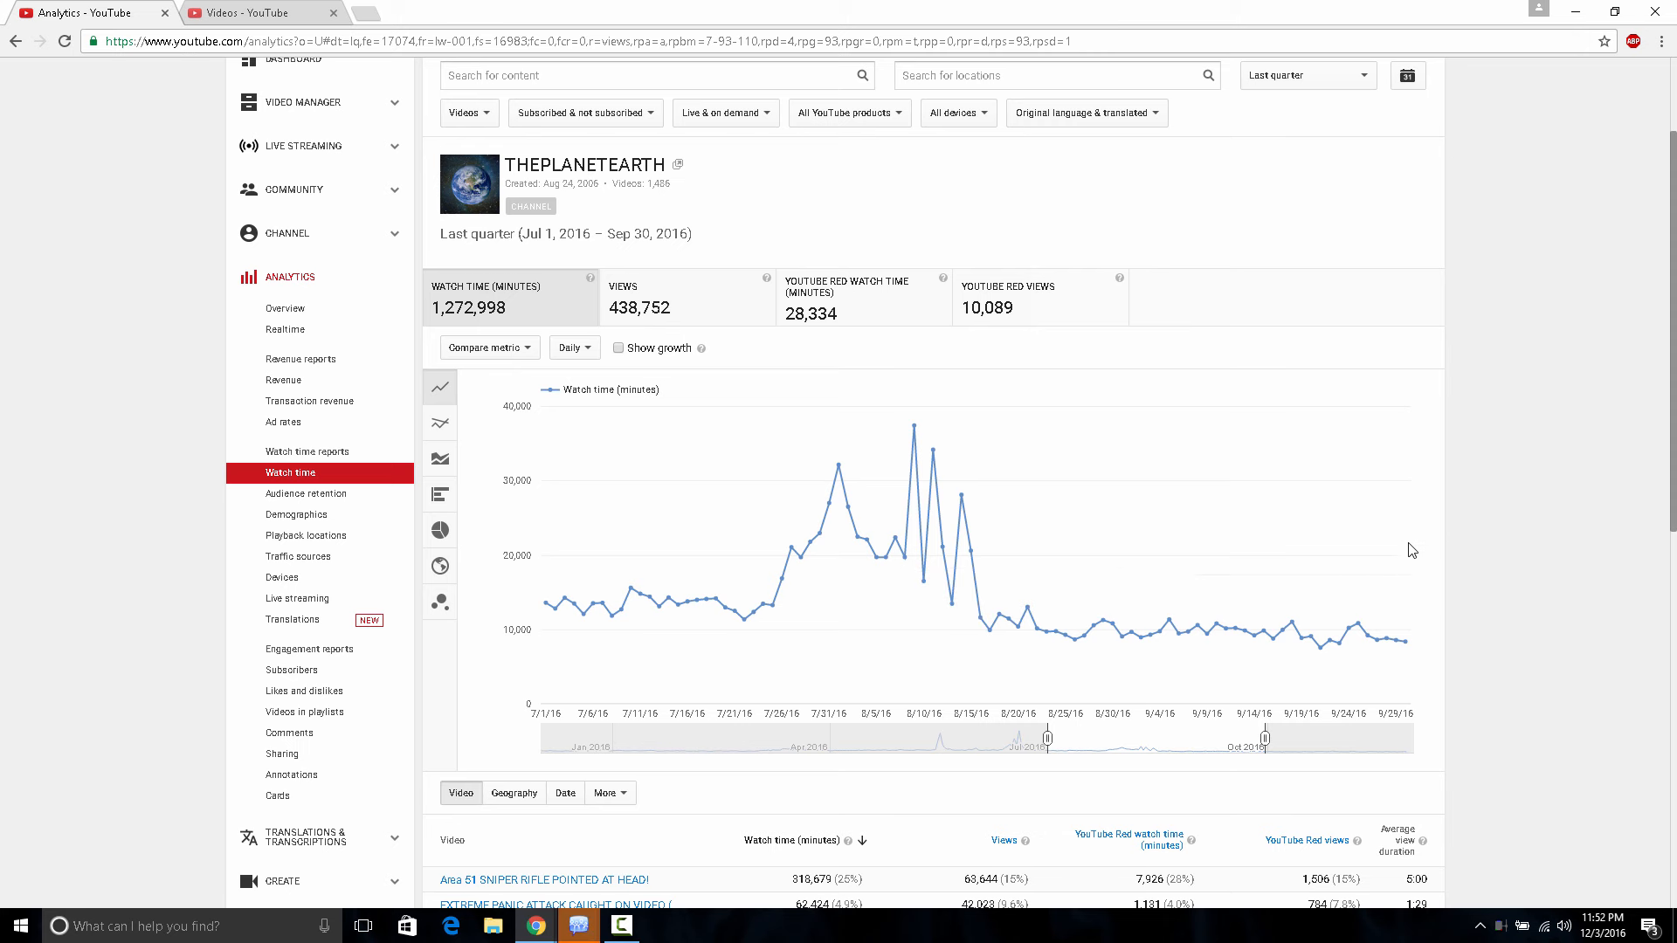
mouse_move(1423, 542)
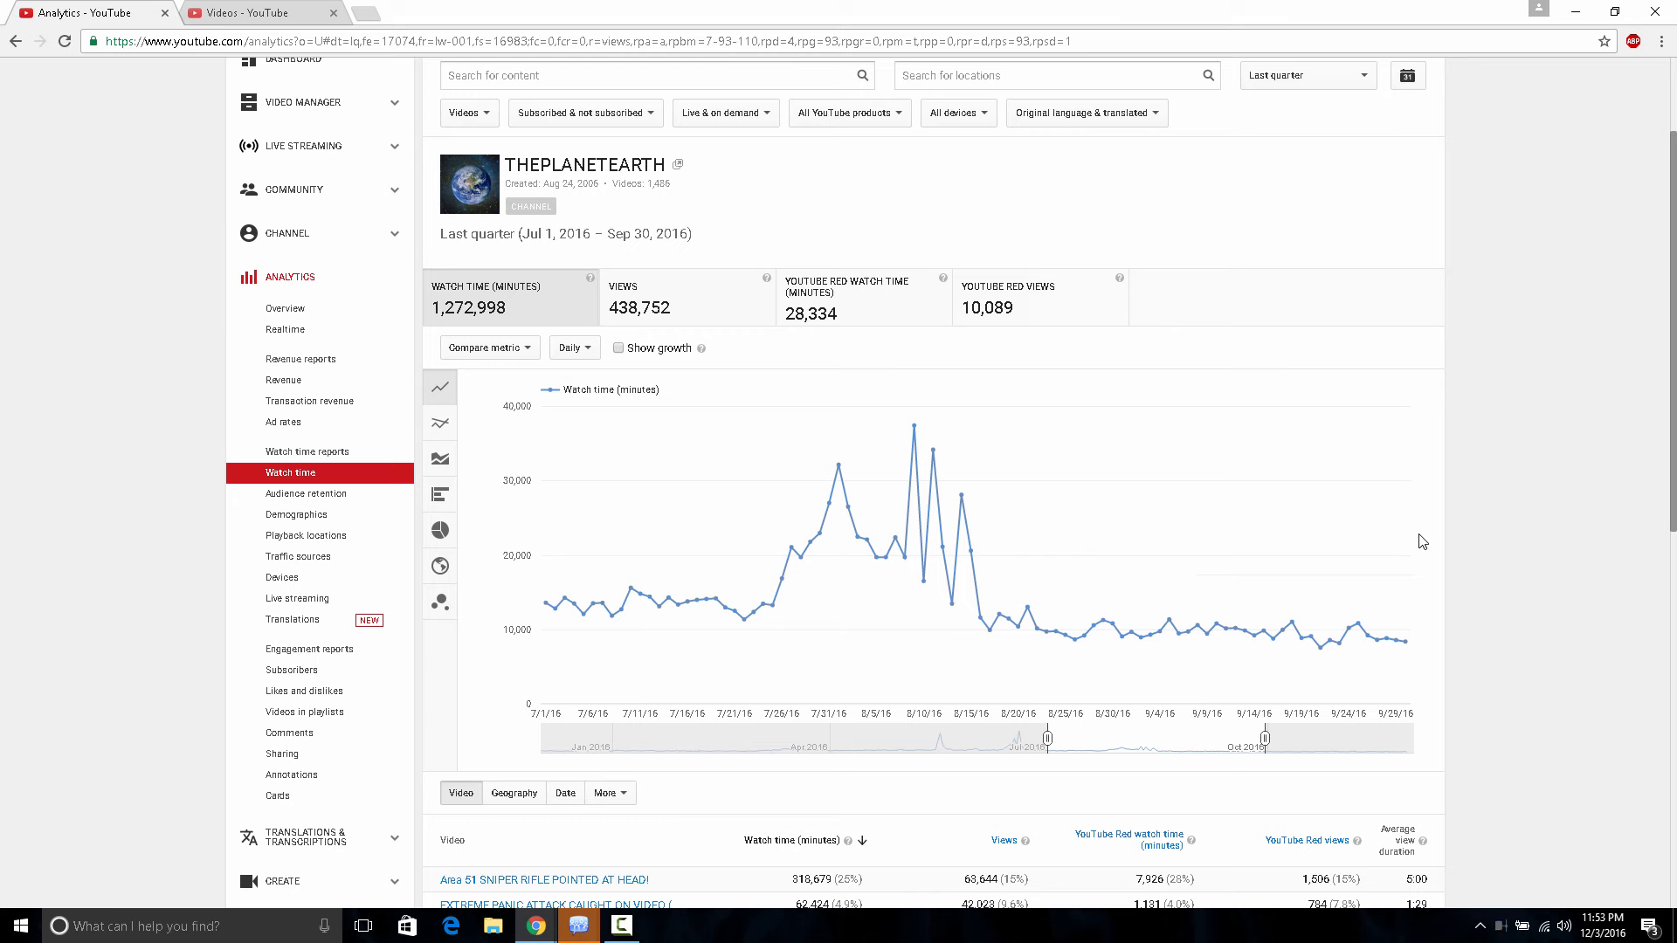
click(257, 12)
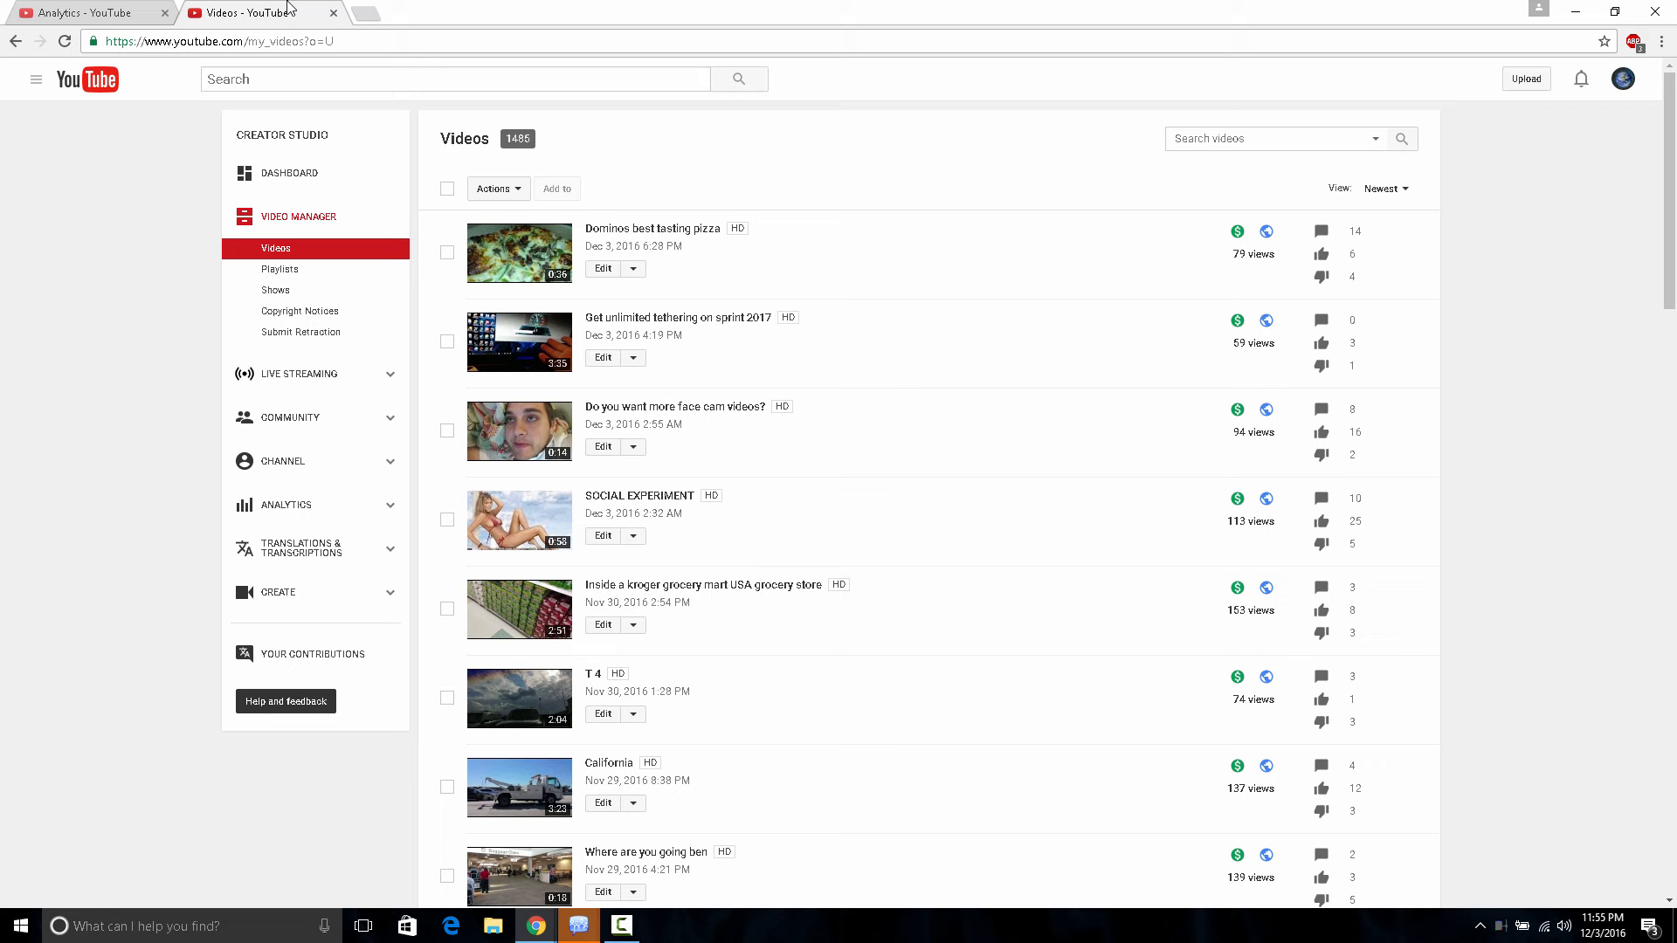
mouse_move(81, 11)
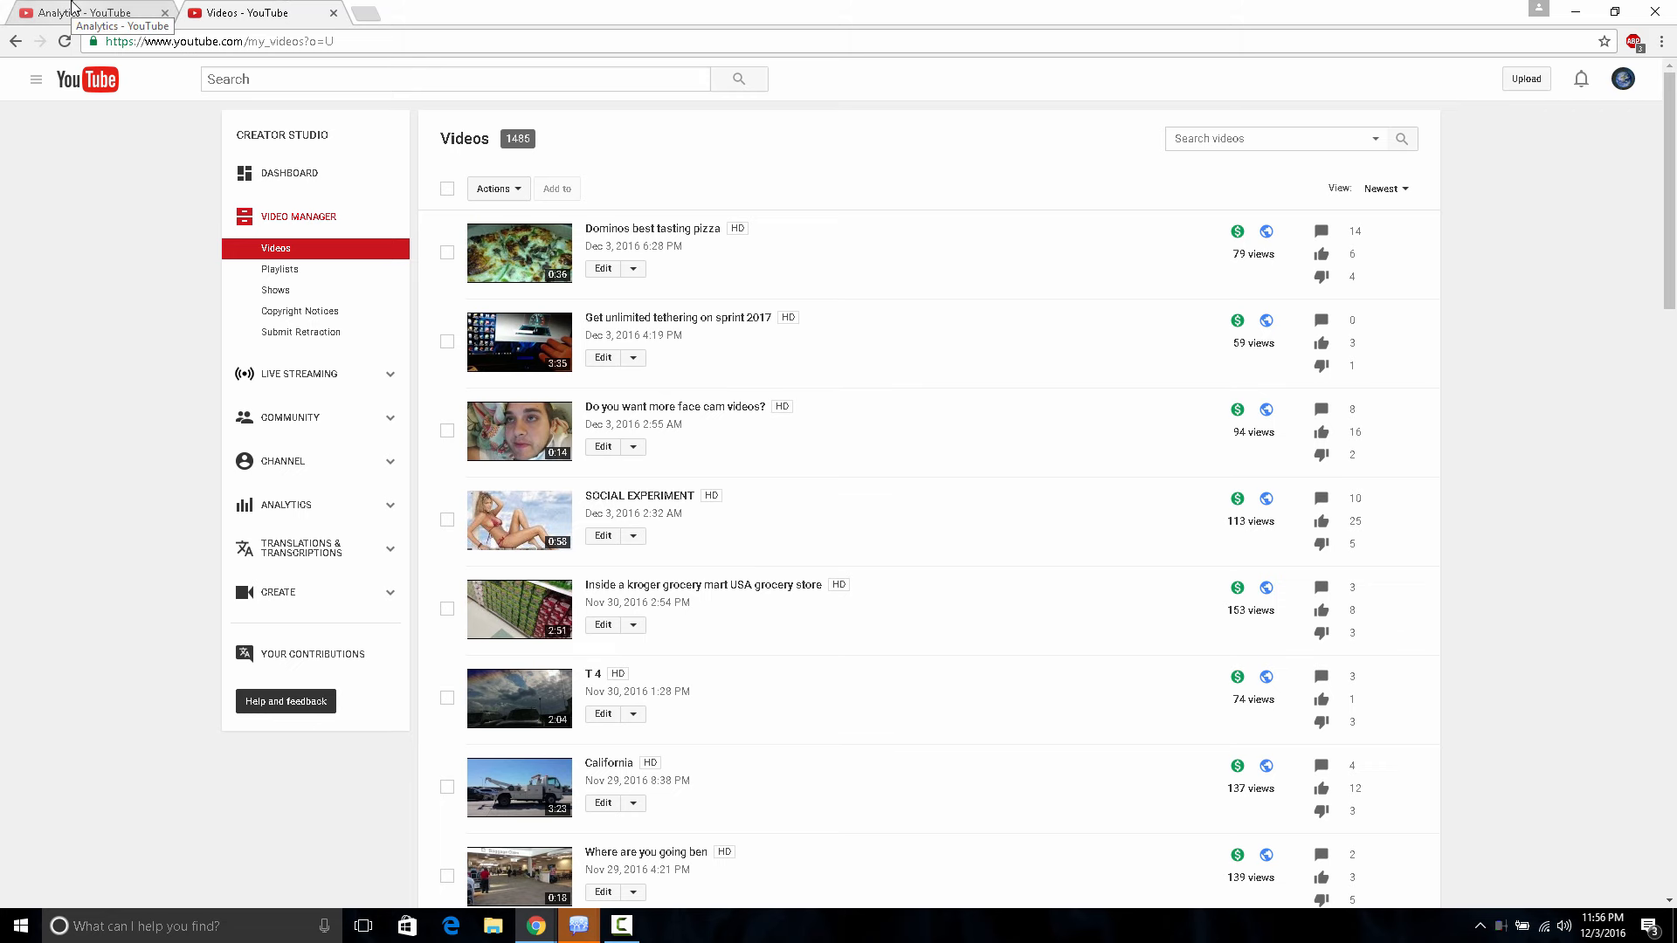
Step: Back on Analytics, search Google for 'youtube is broken 2016' in a new tab
click(85, 13)
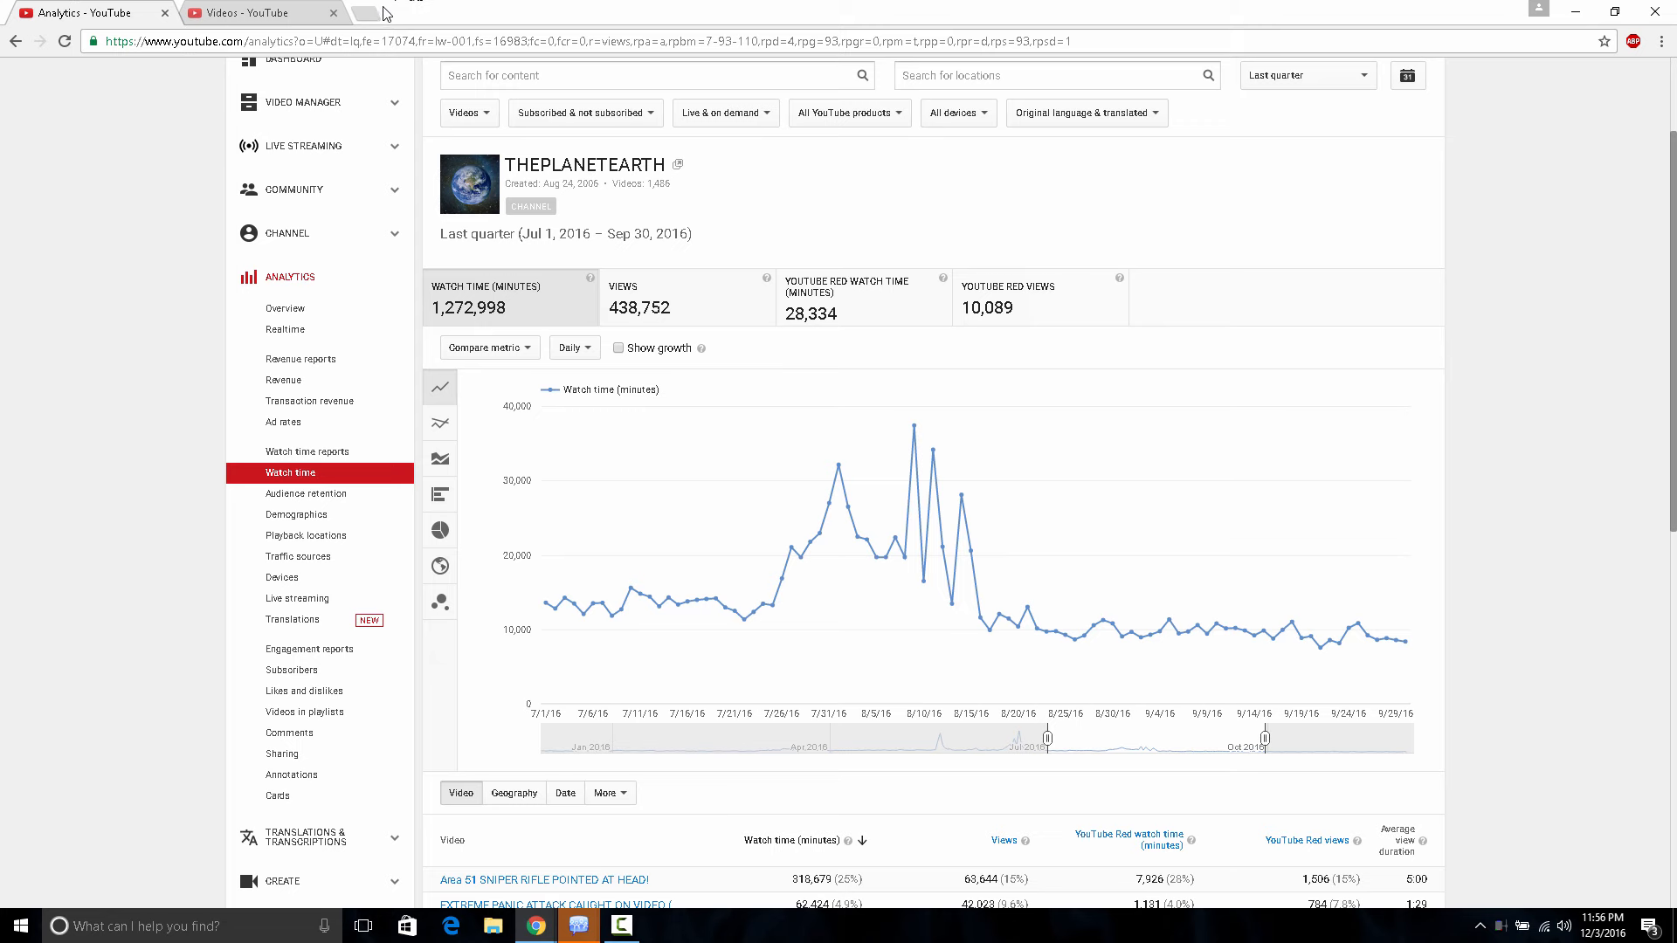
click(428, 13)
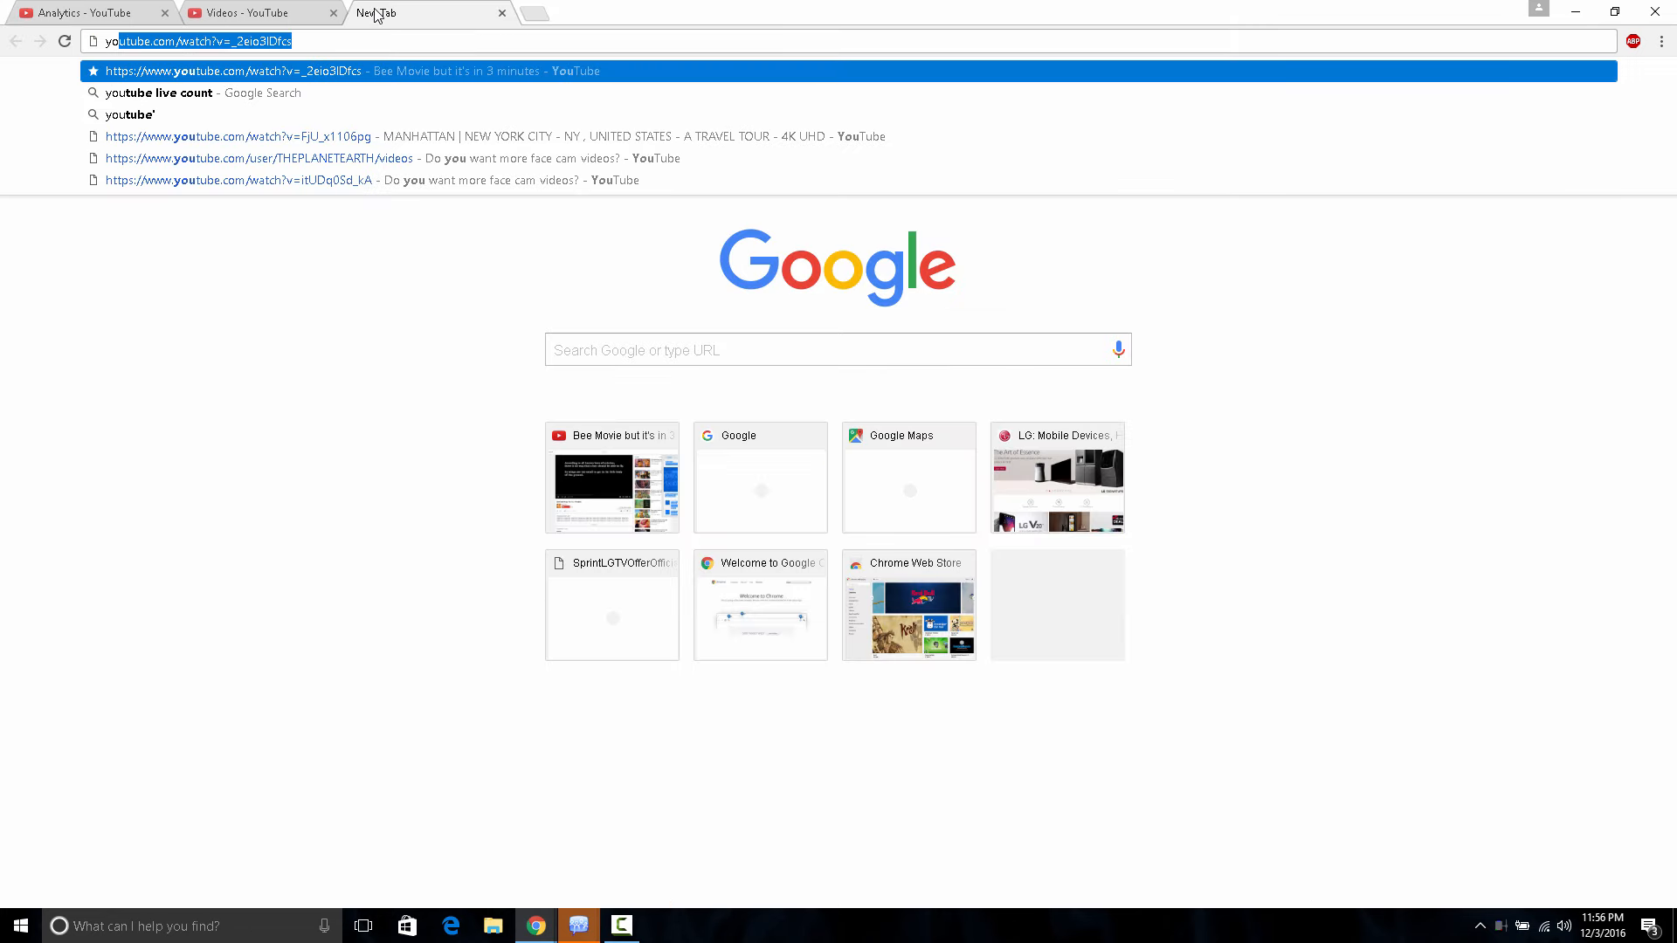
text(youtube is br)
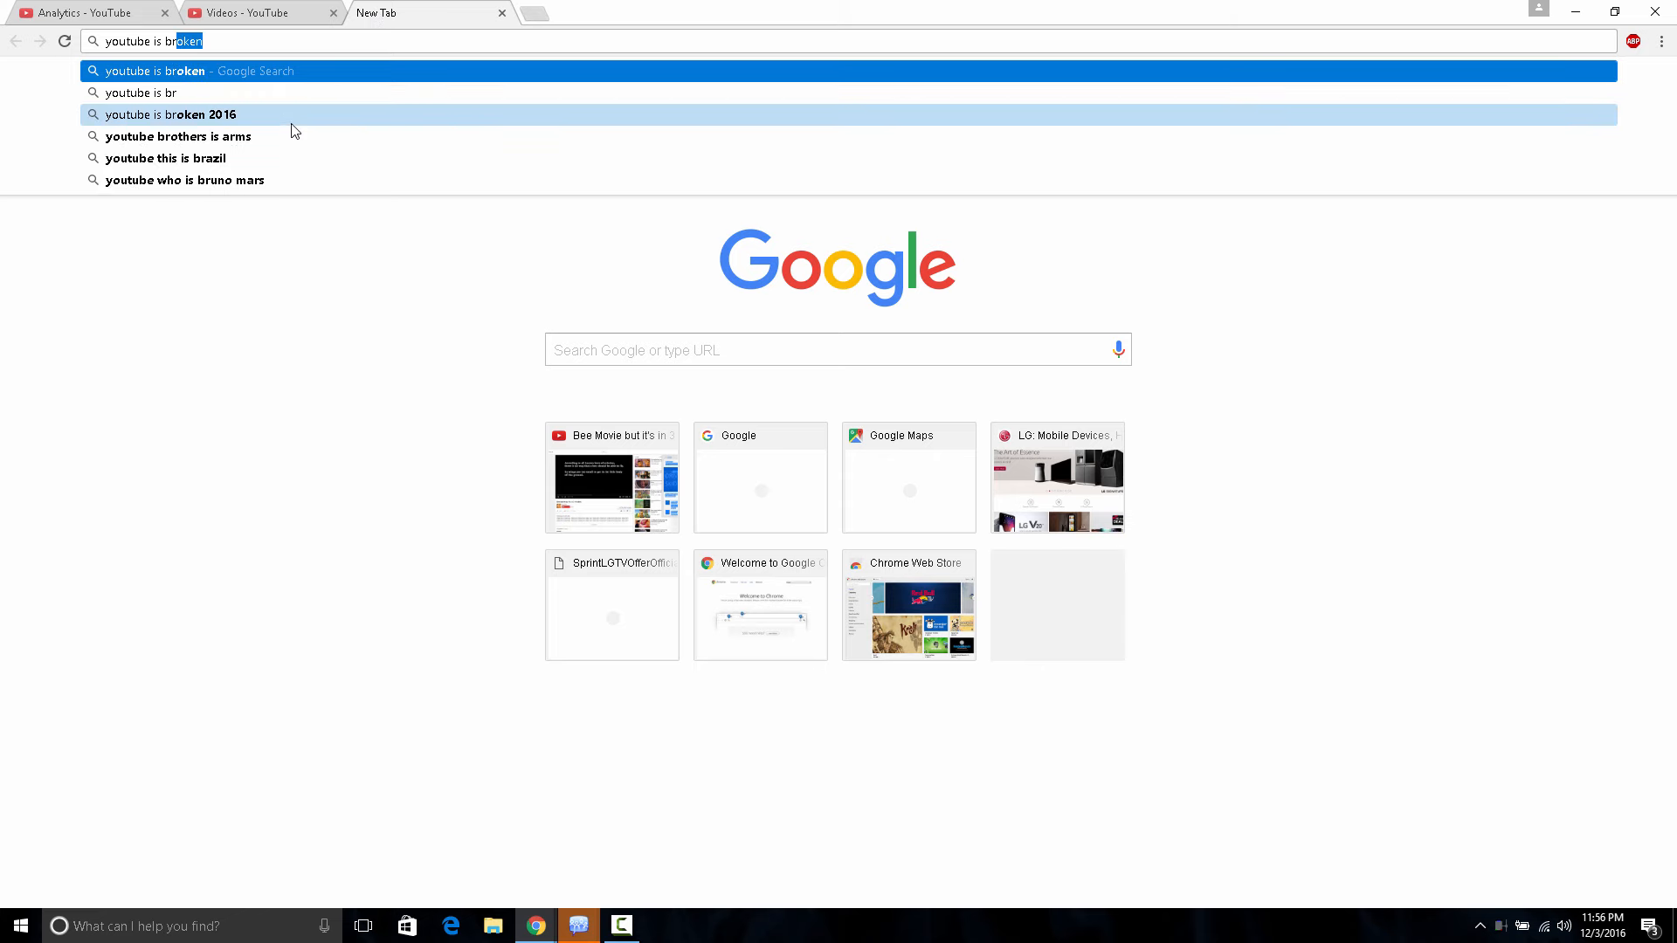
click(172, 114)
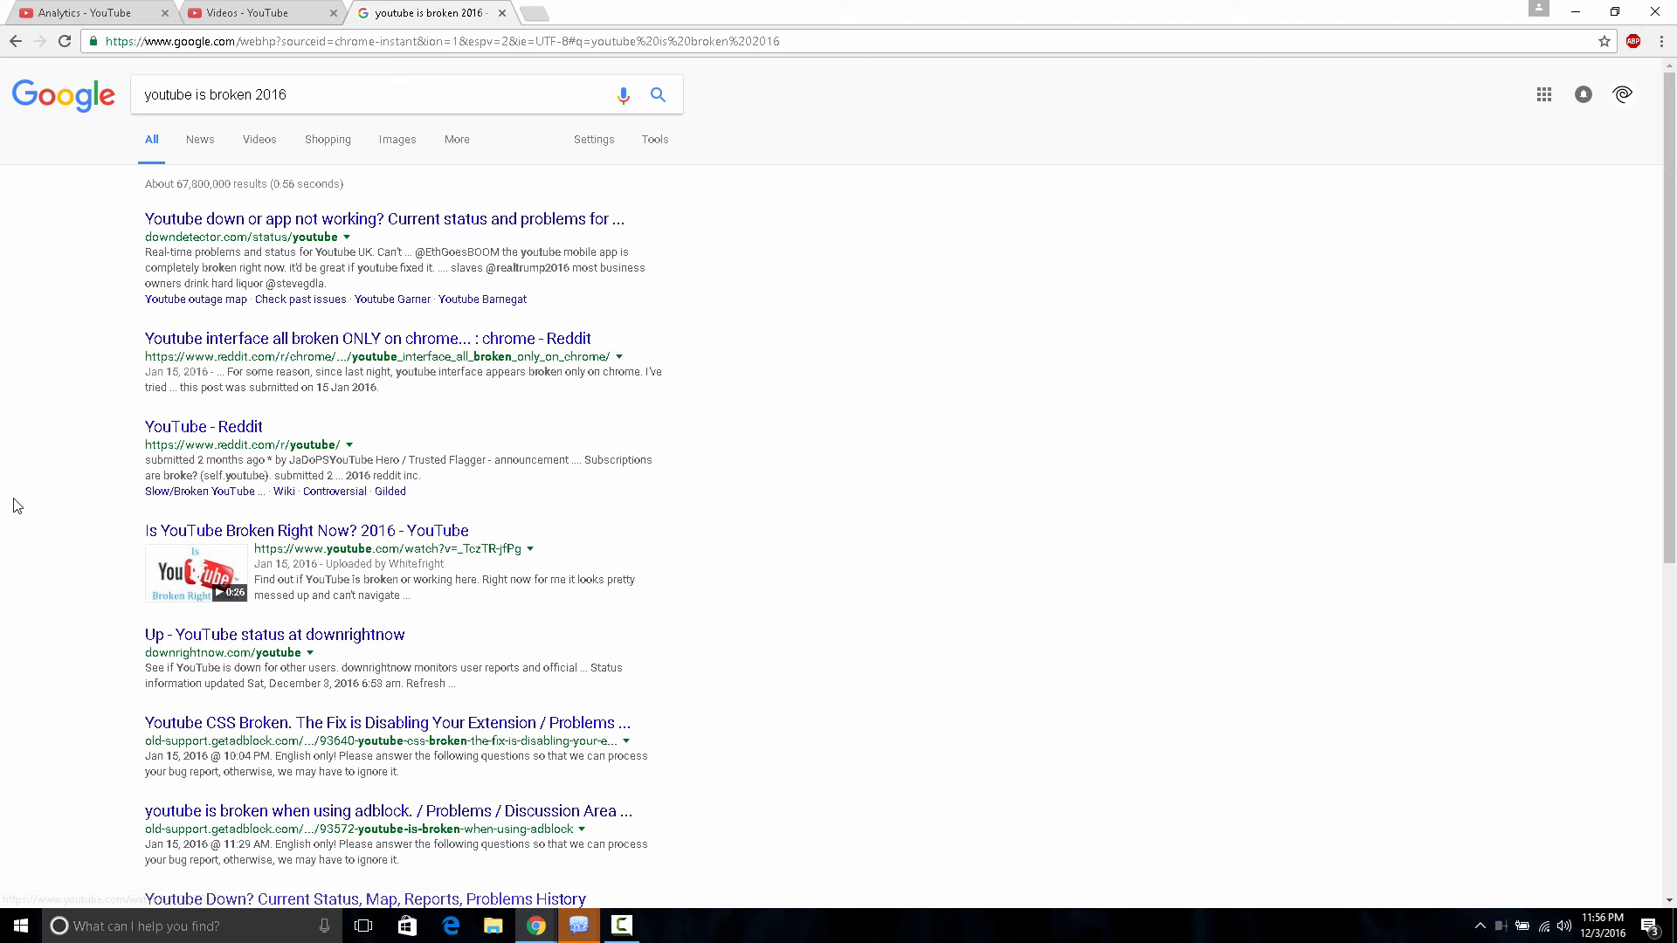
Step: Drop '2016' from the query, filter to News, and open the Tubefilter subscriber-loss article
click(267, 95)
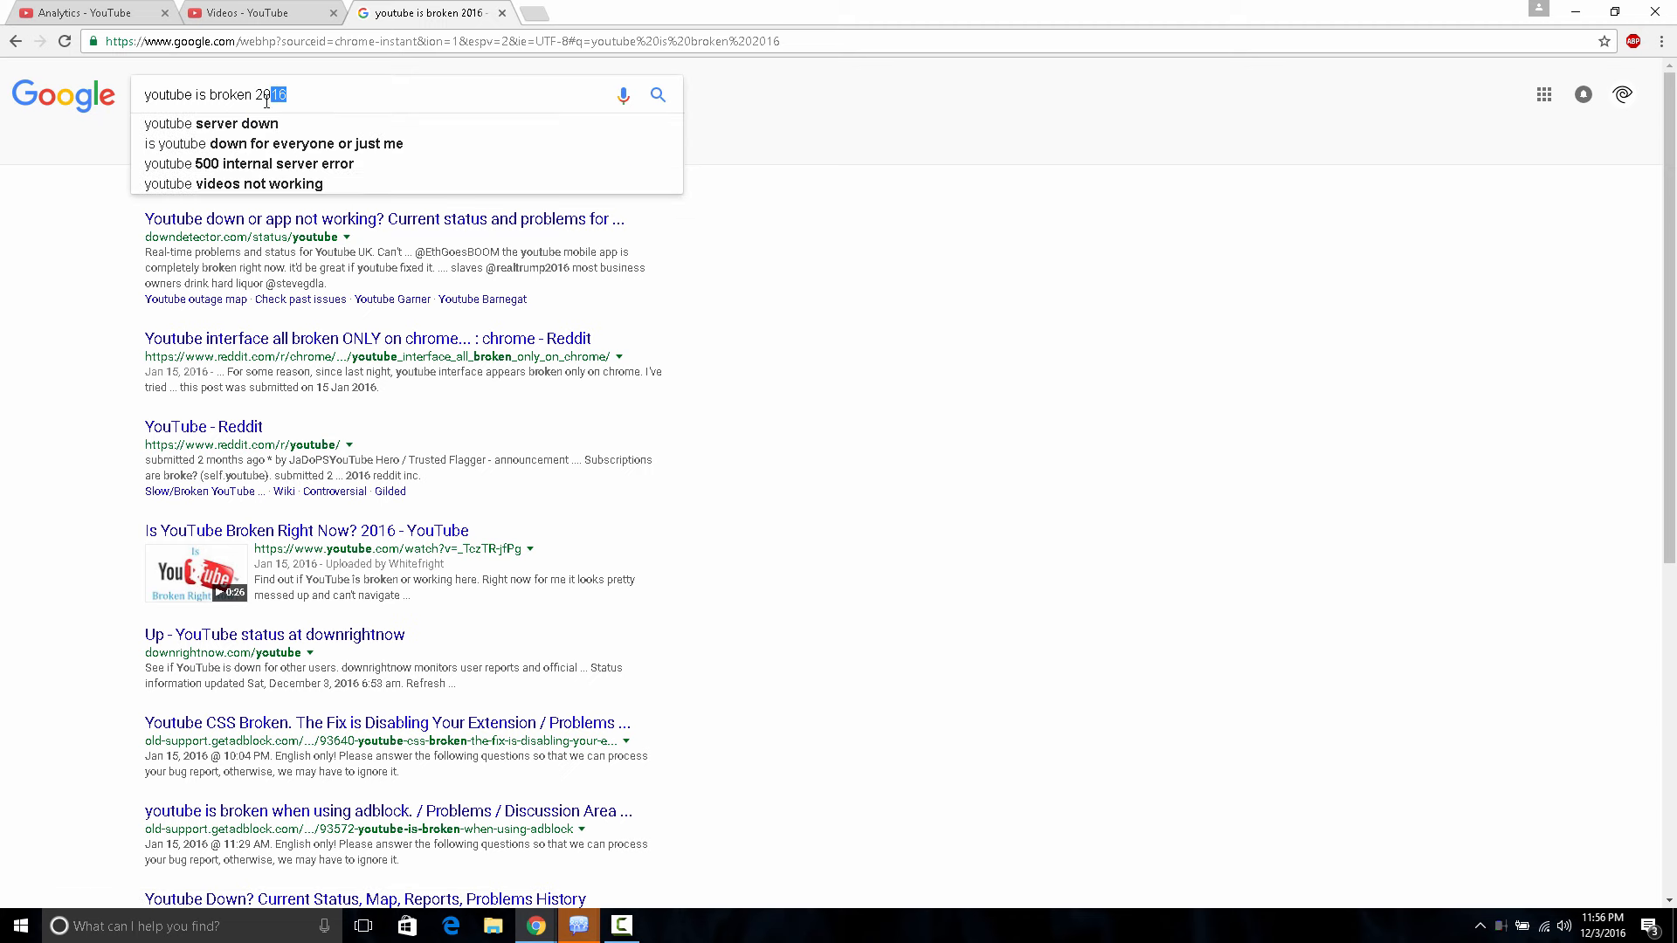
key(Backspace)
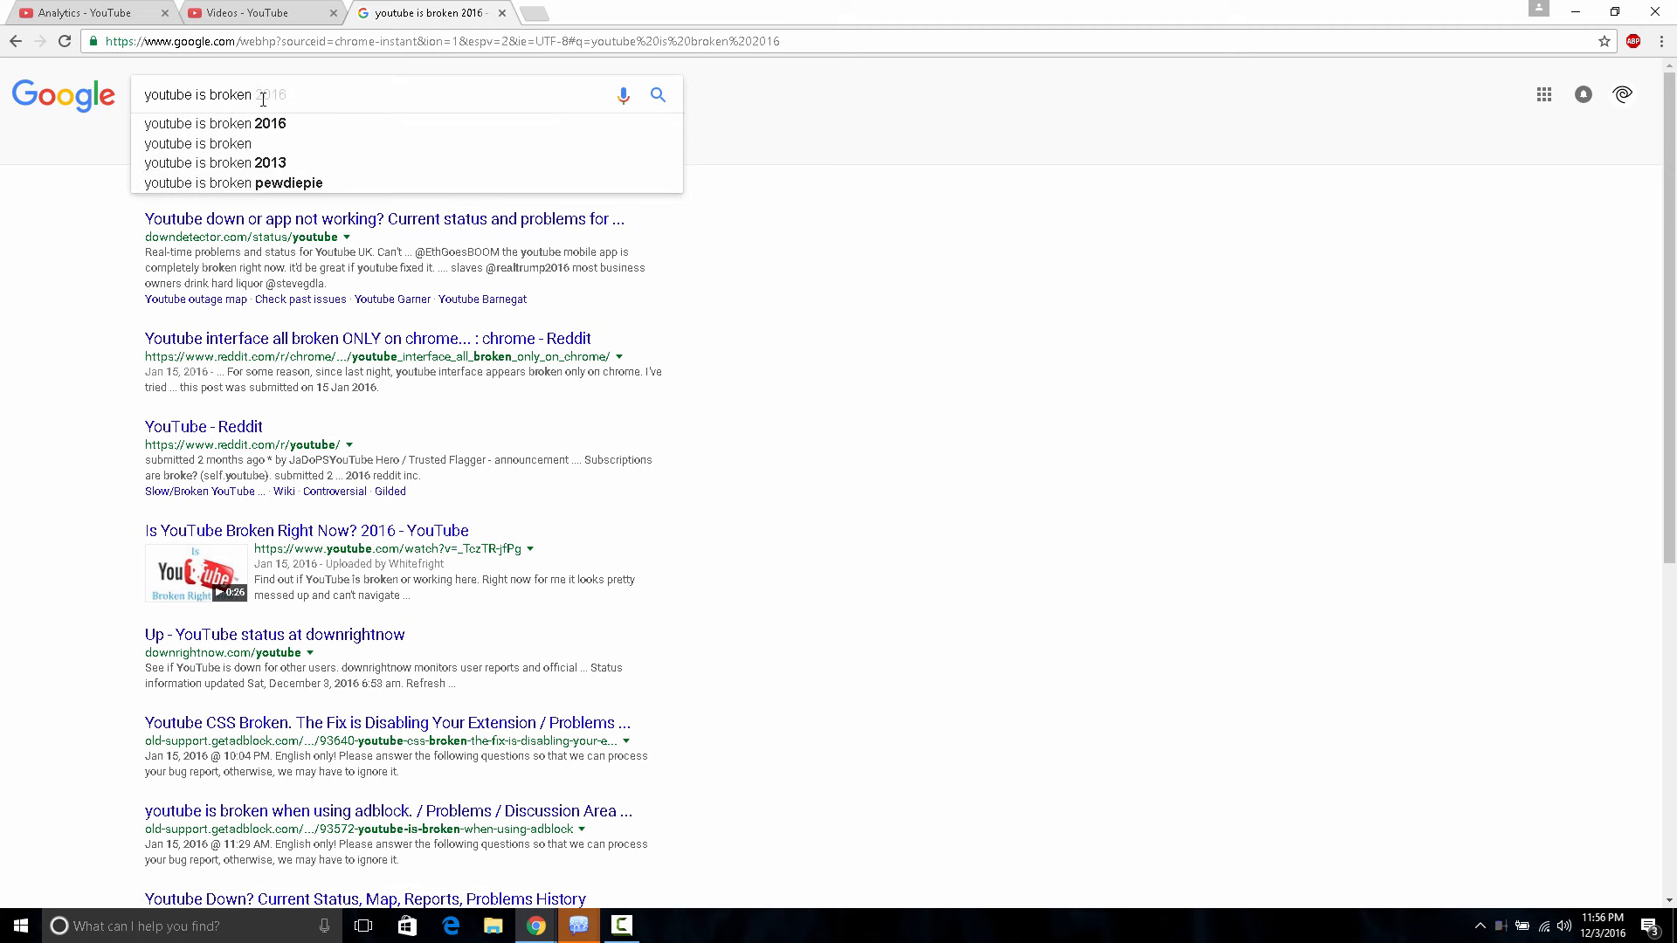
click(196, 143)
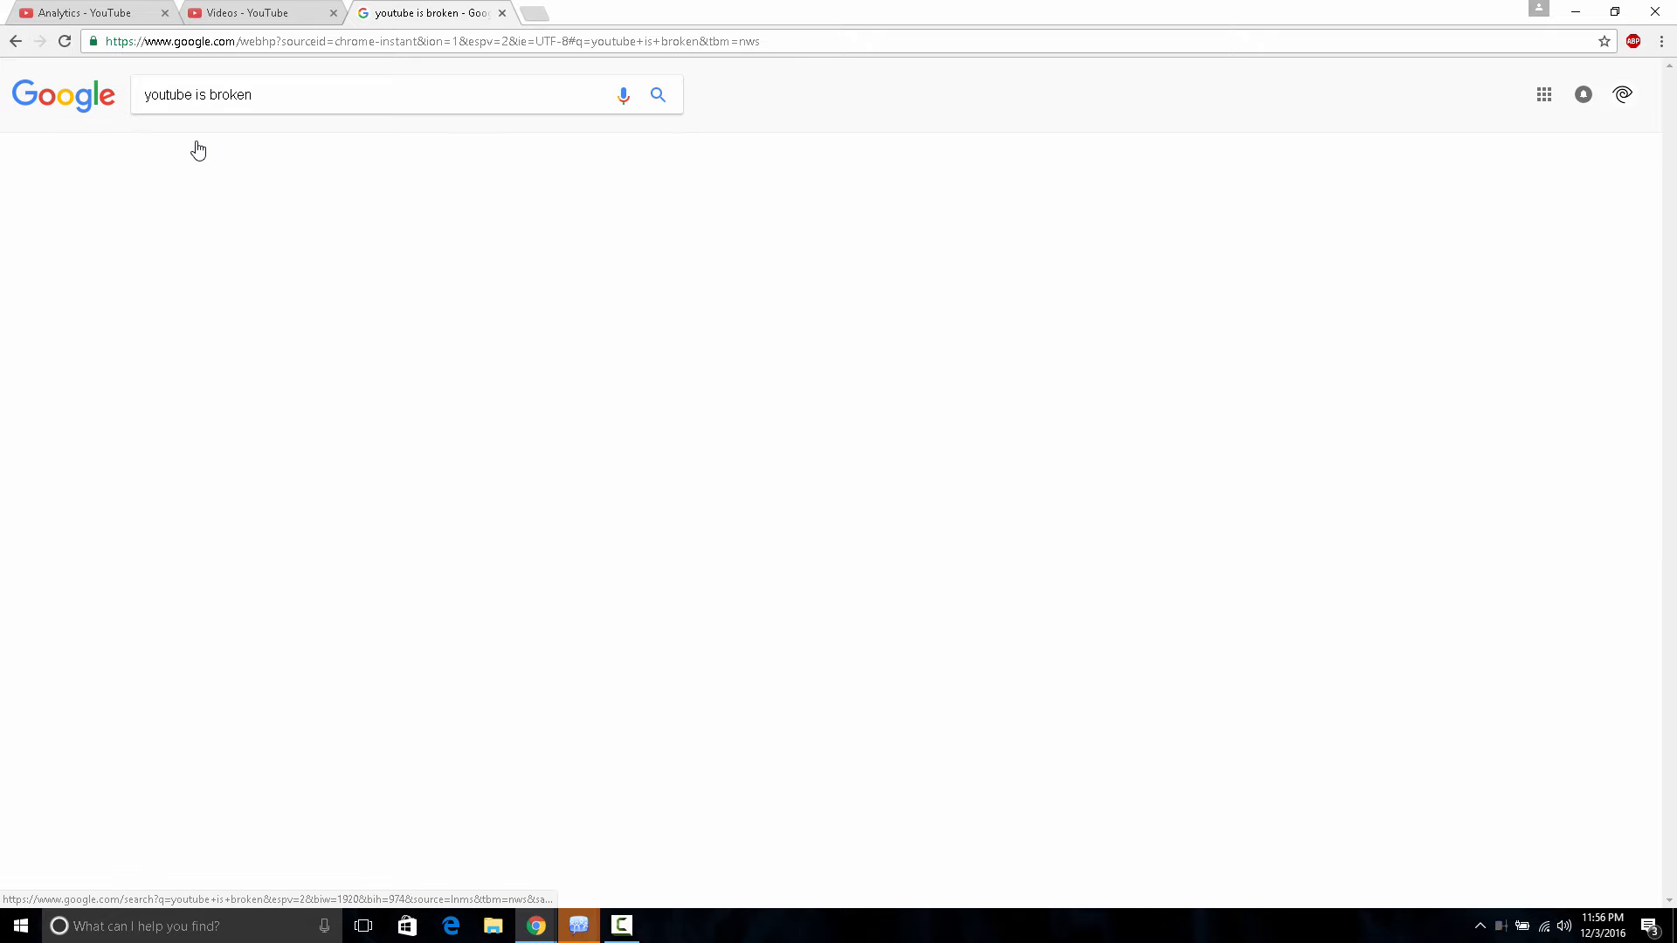
click(200, 139)
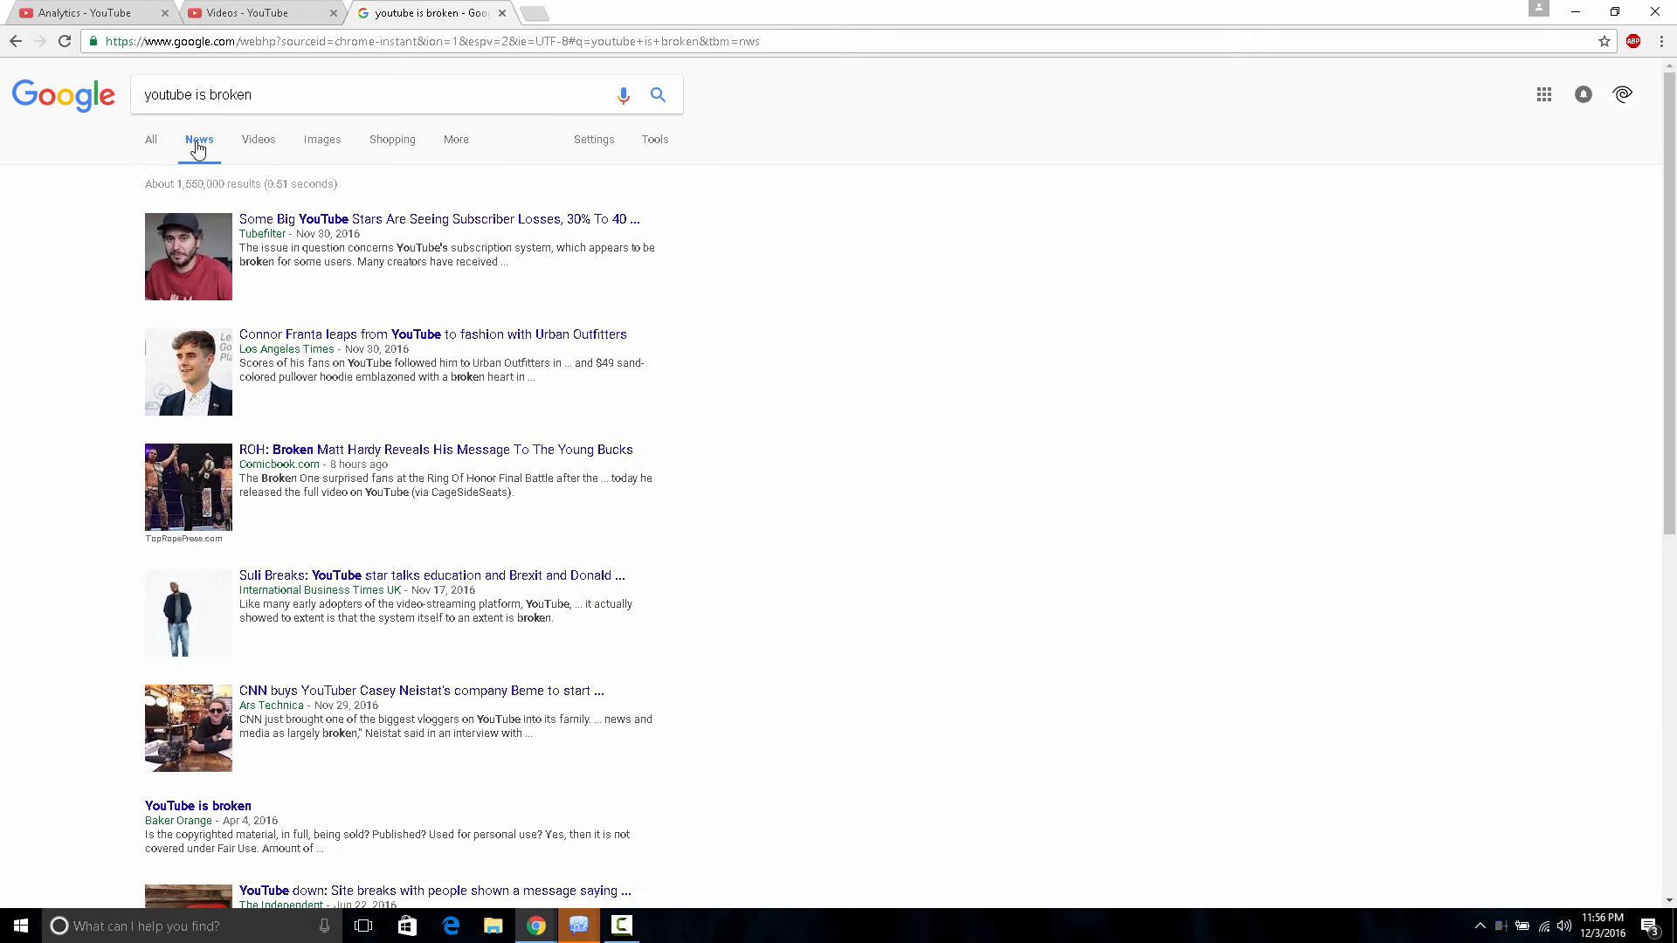
click(439, 218)
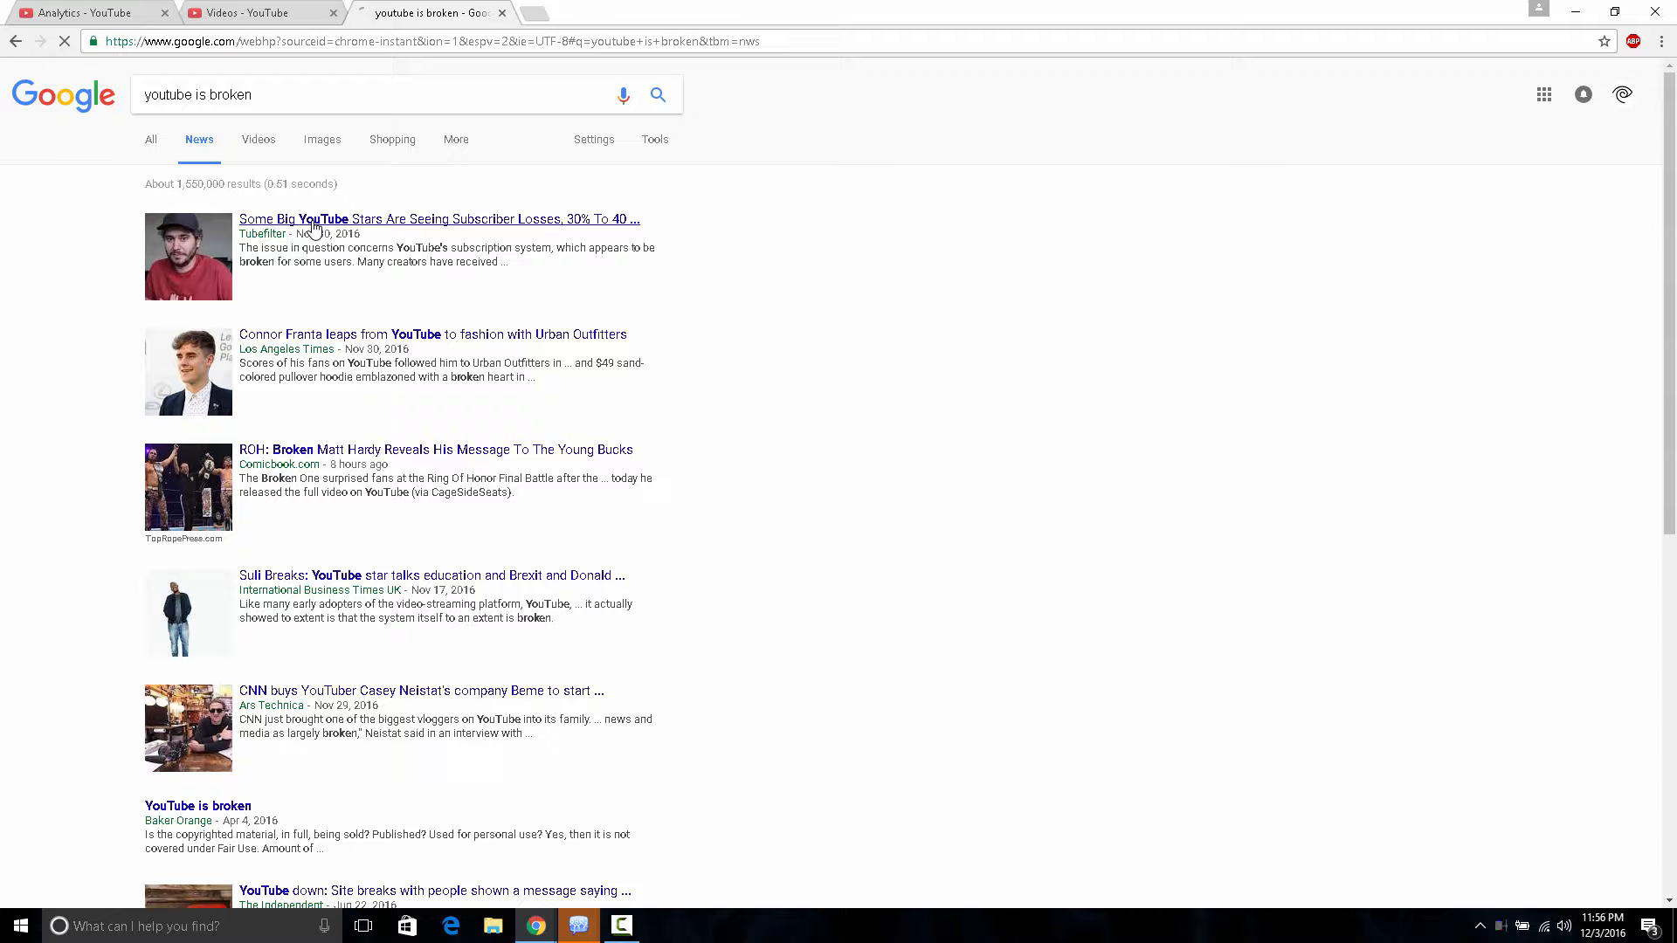
click(439, 218)
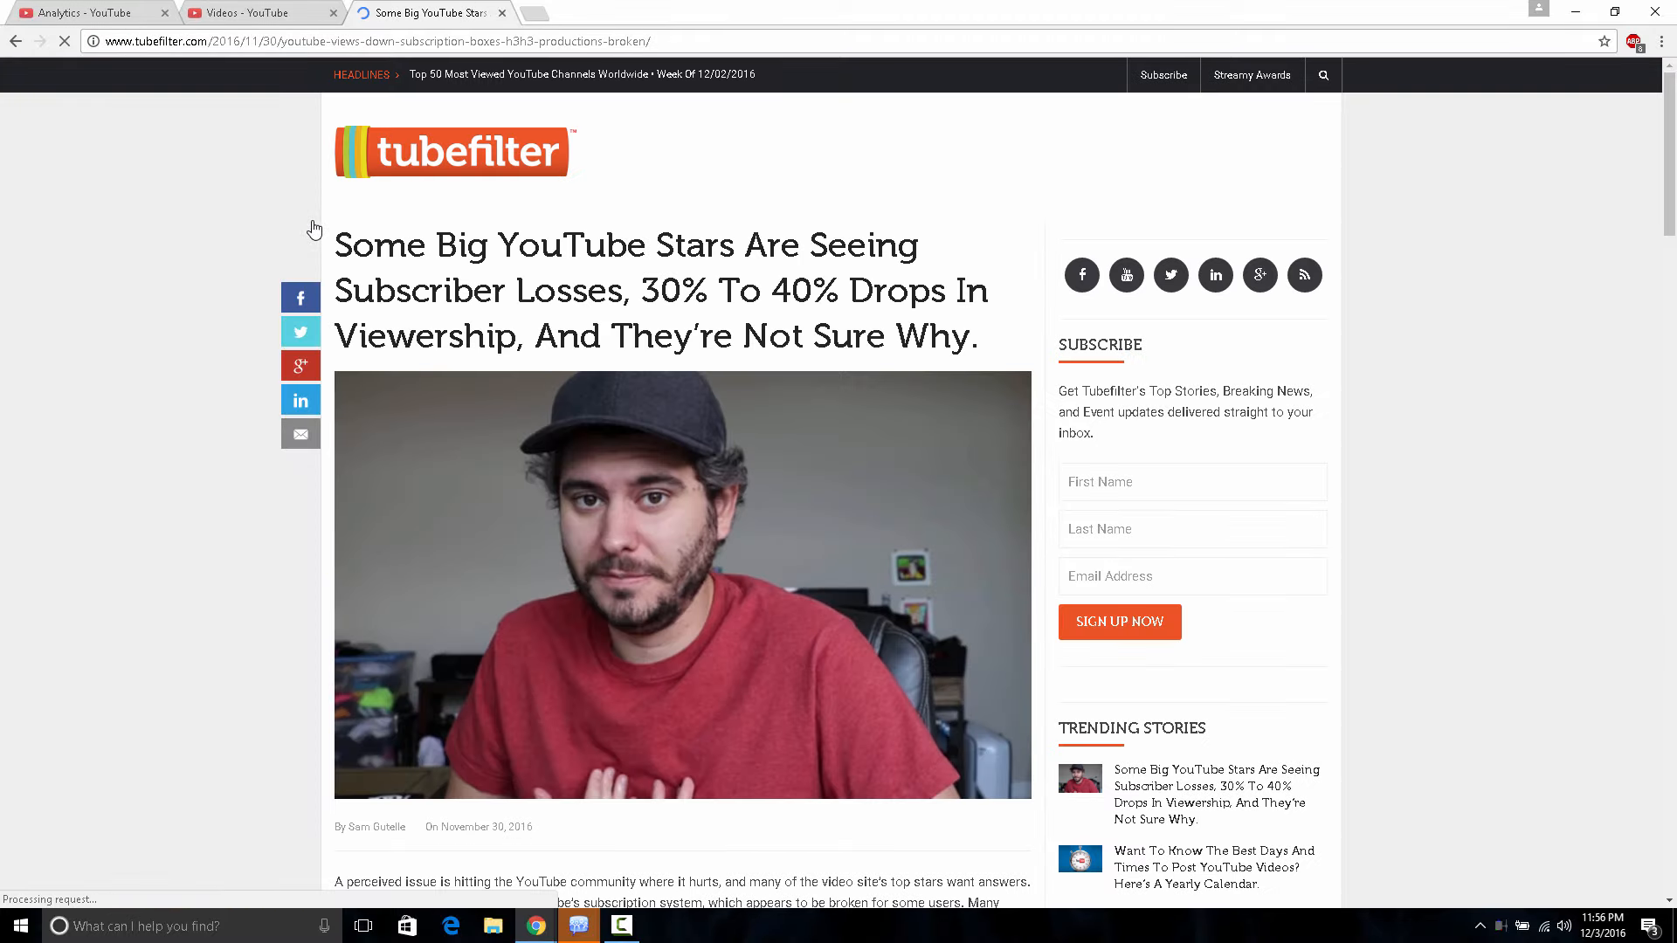